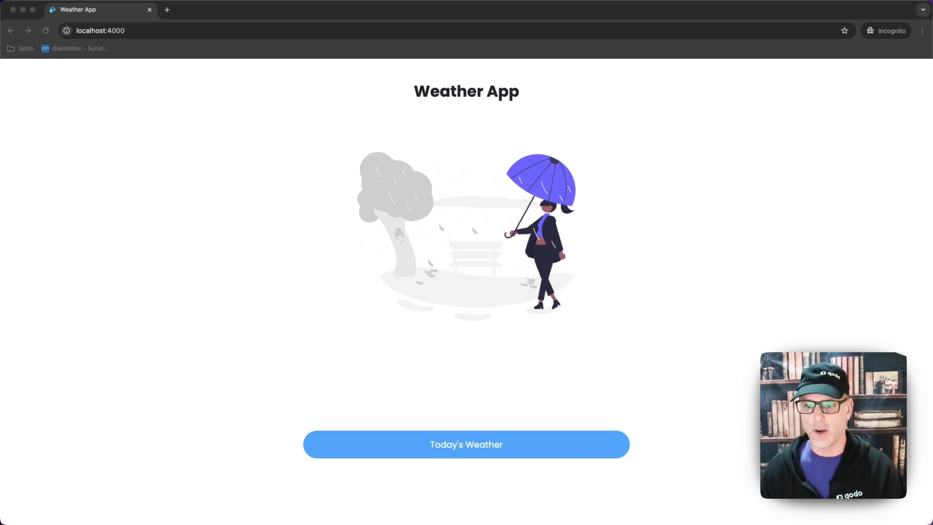
Step: Save NYC as the Weather App's default location from the Today's Weather prompt in Chrome
click(467, 444)
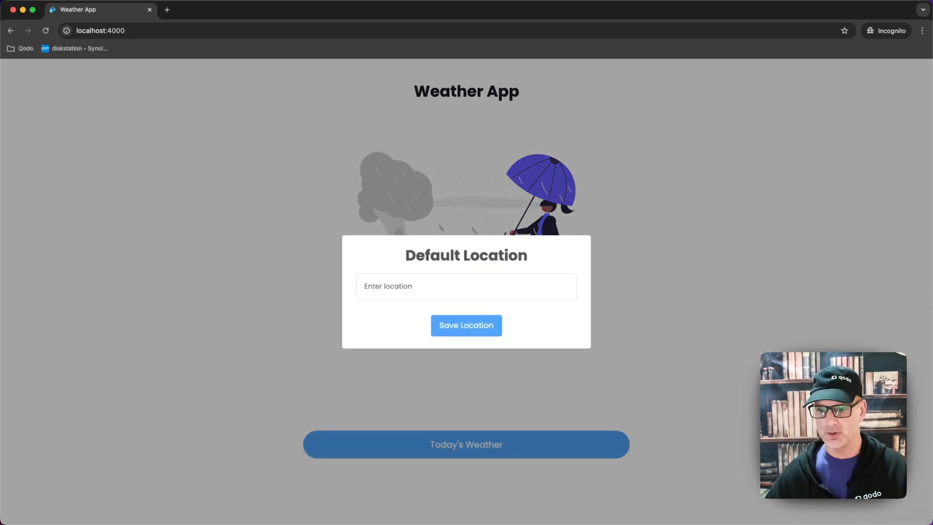
text(NYC)
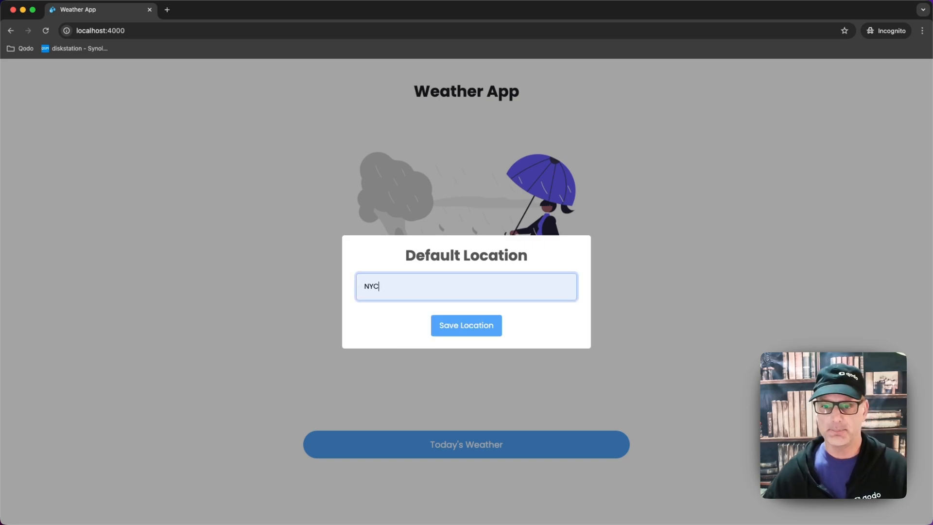
click(466, 325)
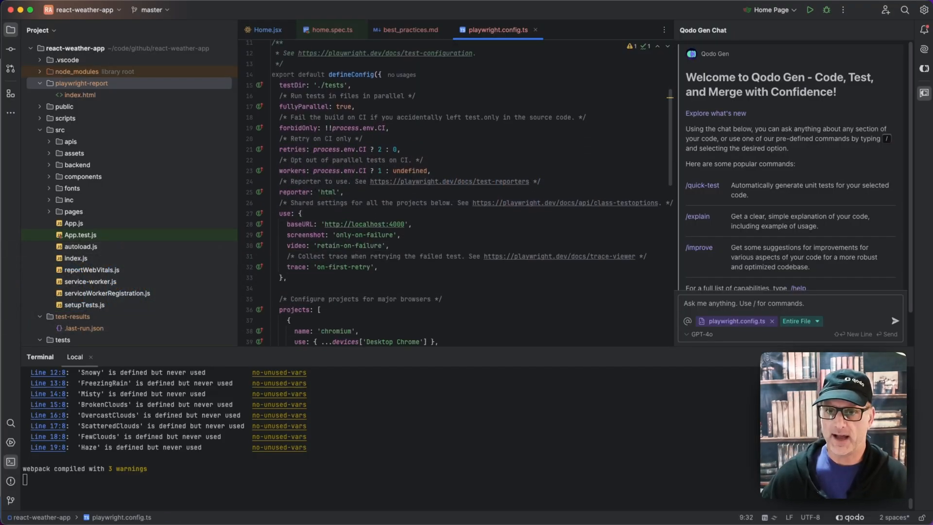
mouse_move(597, 158)
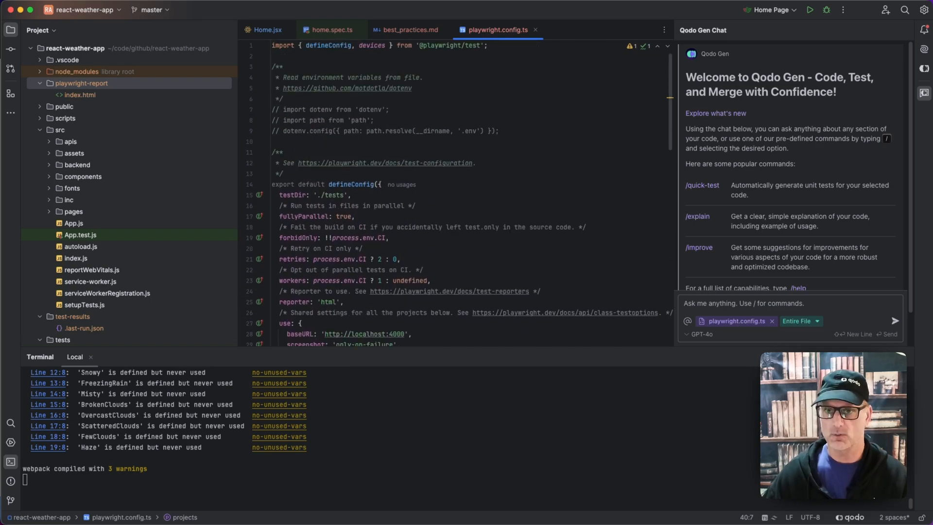
Step: Read the Testing Practices section of best_practices.md, then bring up the empty home.spec.ts
click(409, 29)
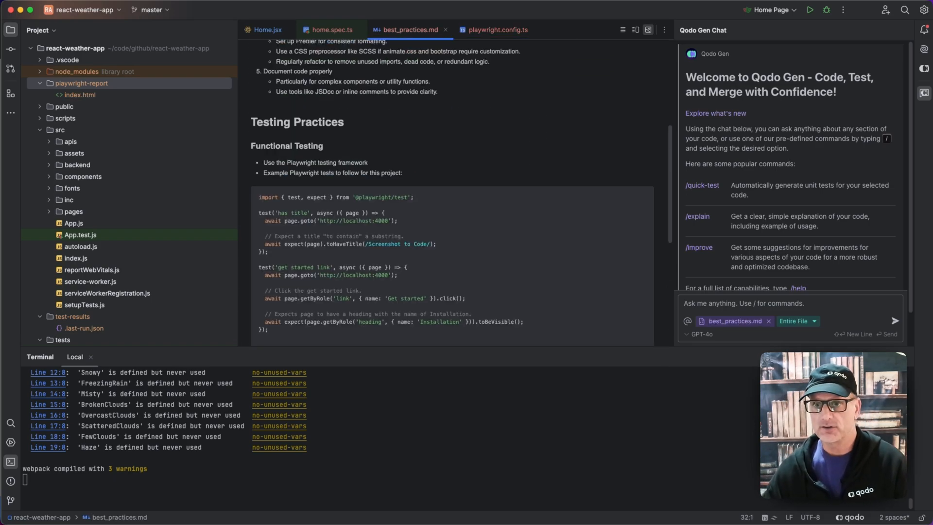
scroll(down, 3)
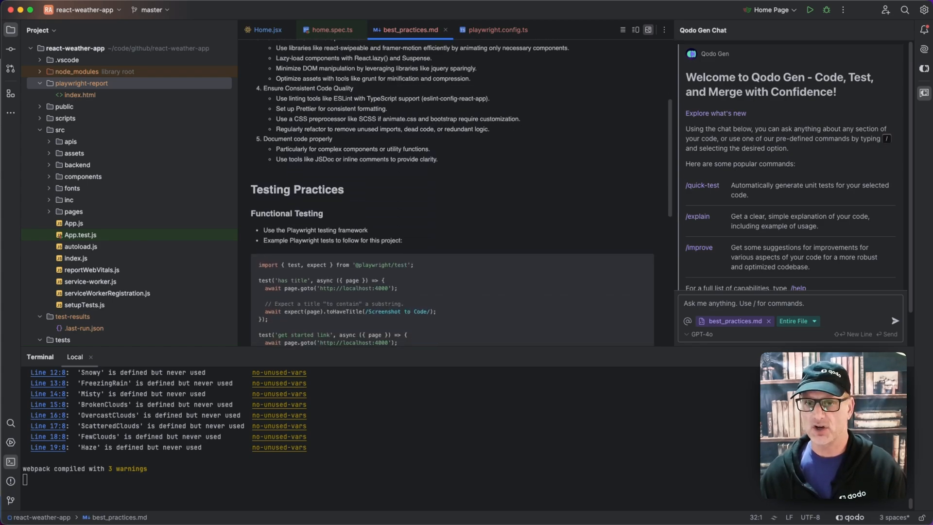
scroll(down, 3)
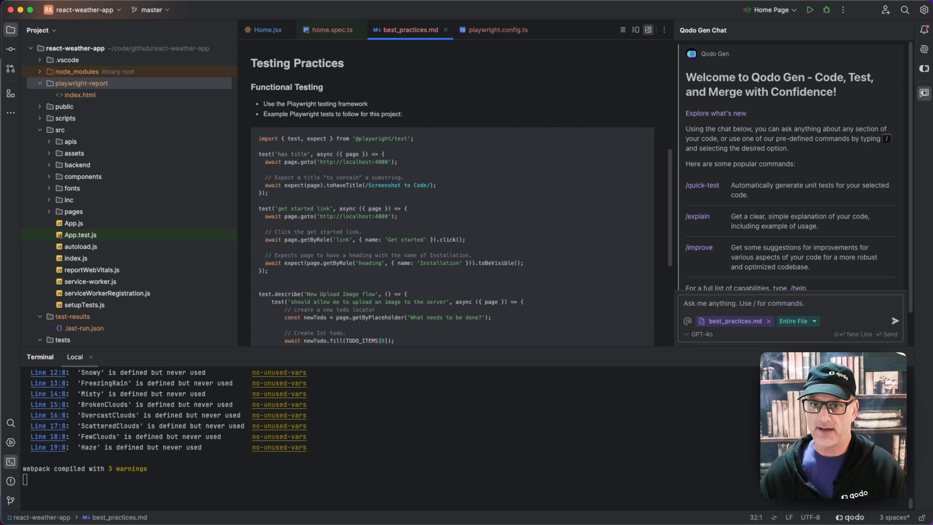
scroll(down, 3)
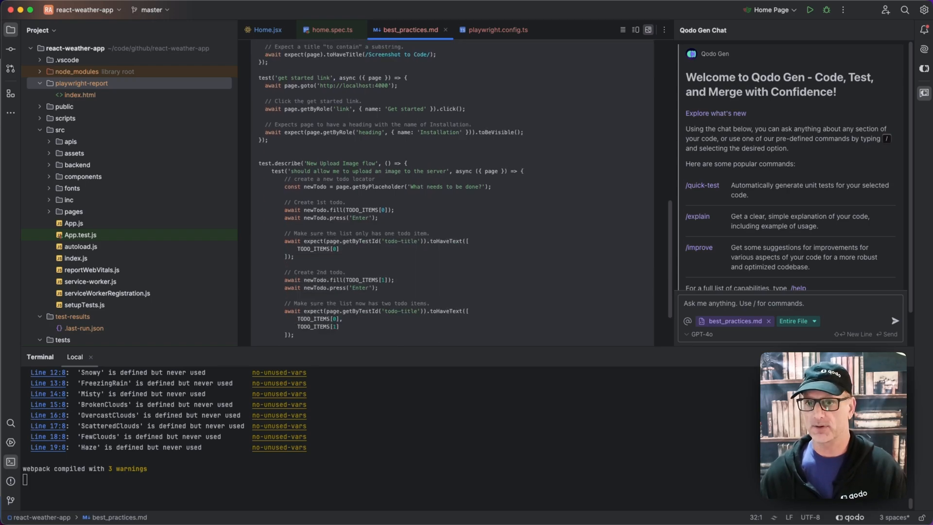
click(331, 30)
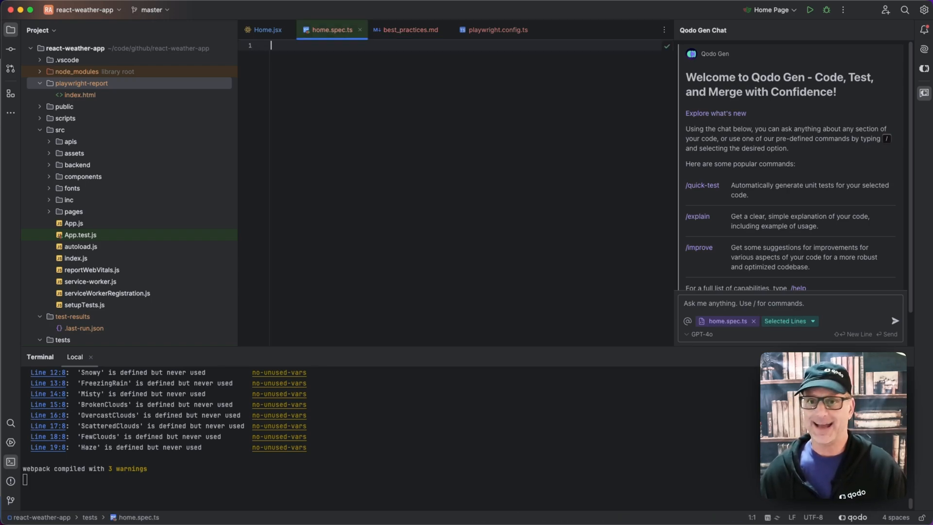
Step: Ask Qodo Gen to create functional tests for the Home component, with Home.jsx open
click(268, 30)
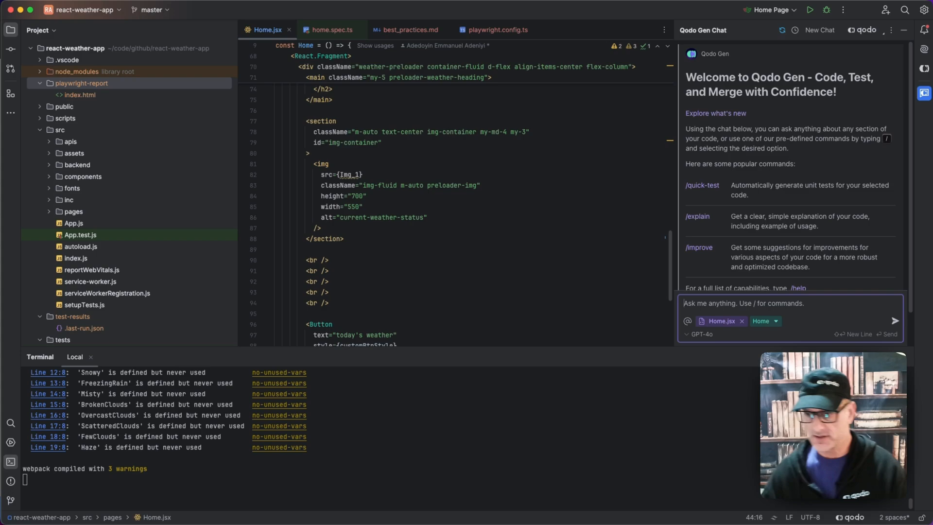
text(create)
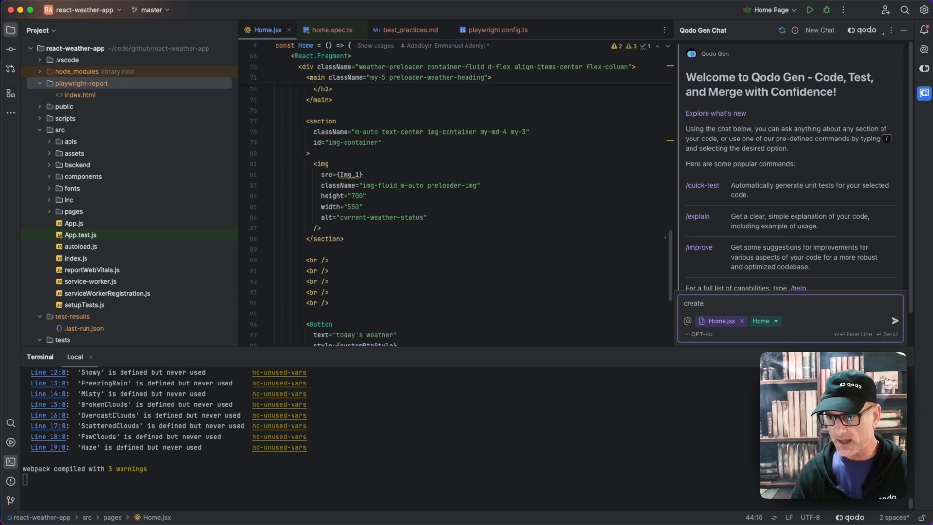
text(functional tests)
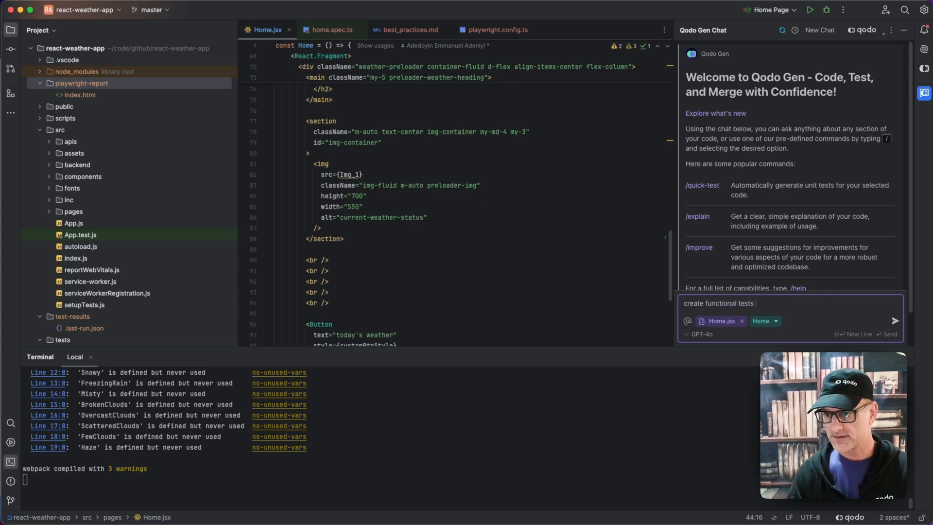
text(for the Home)
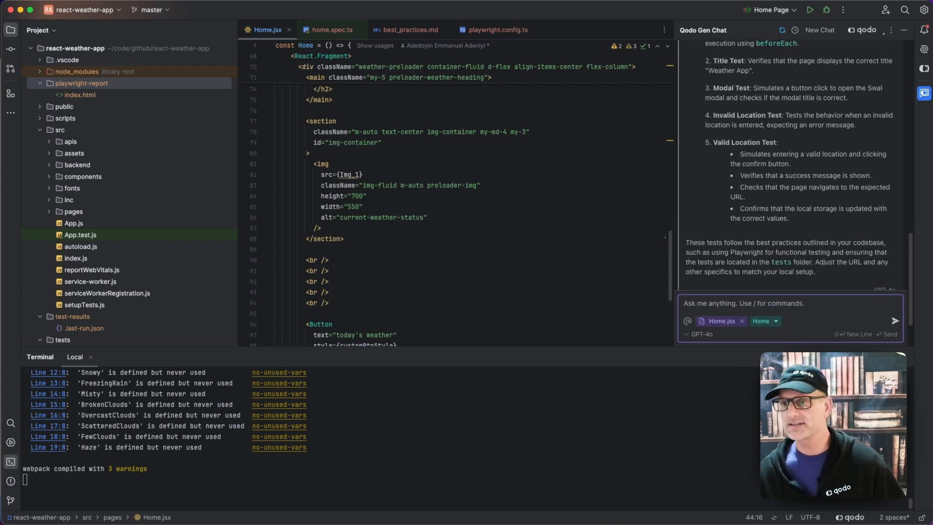
Step: Review Qodo Gen's generated Home Page Playwright tests and place them into home.spec.ts
scroll(down, 3)
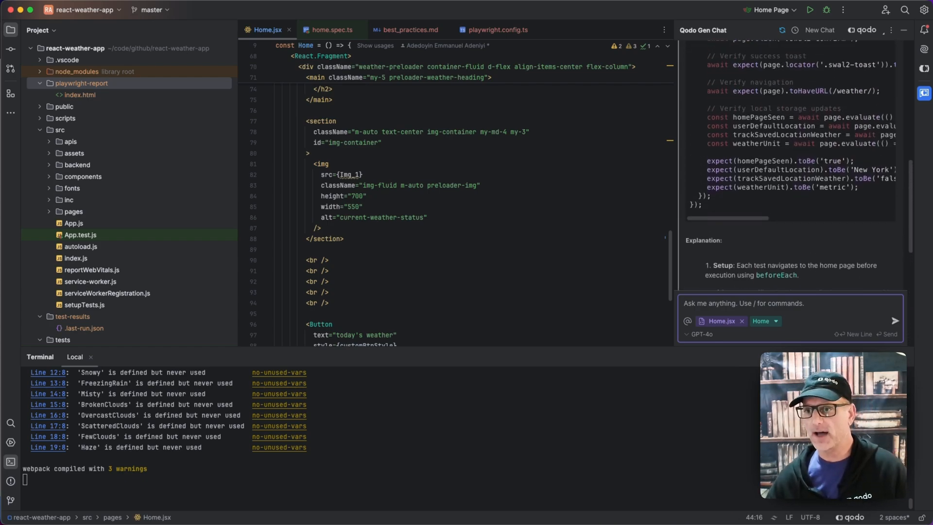
click(331, 30)
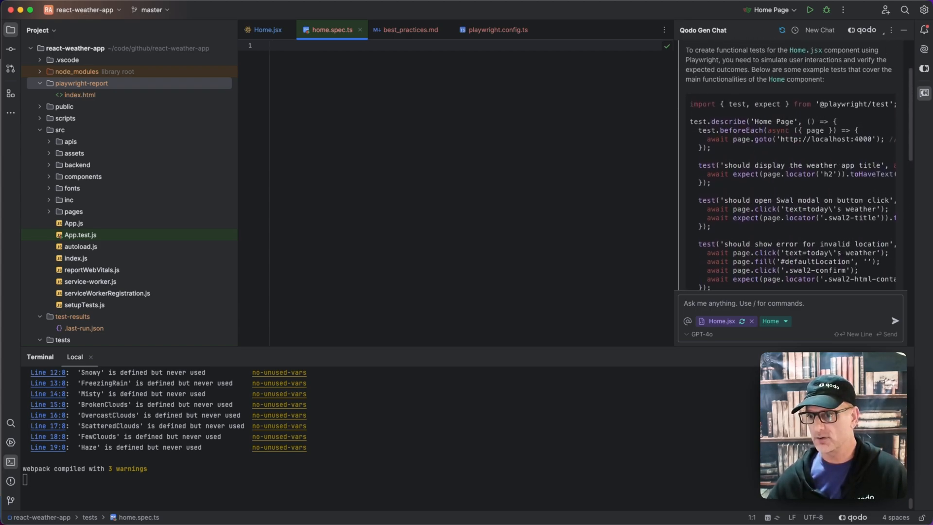
scroll(down, 3)
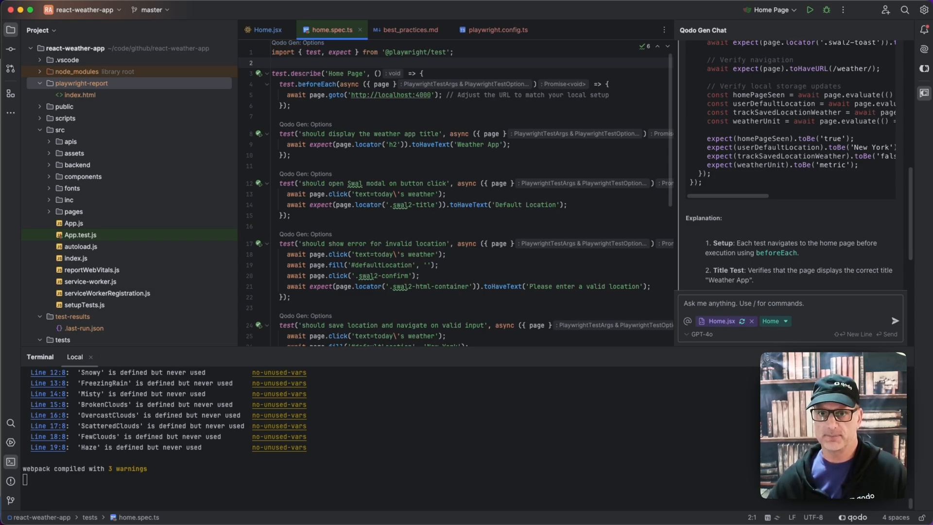
Step: Run the Home Page describe block, then stop and rerun the tests
click(809, 10)
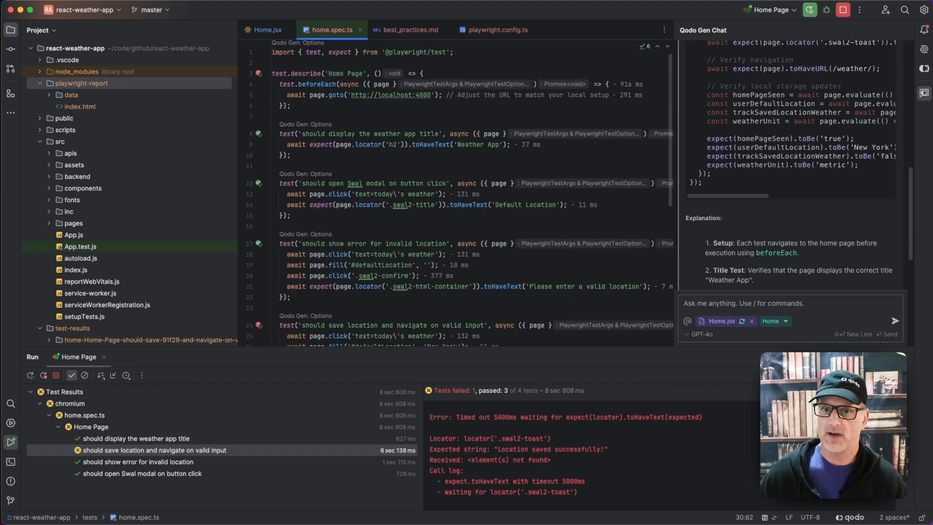
click(29, 375)
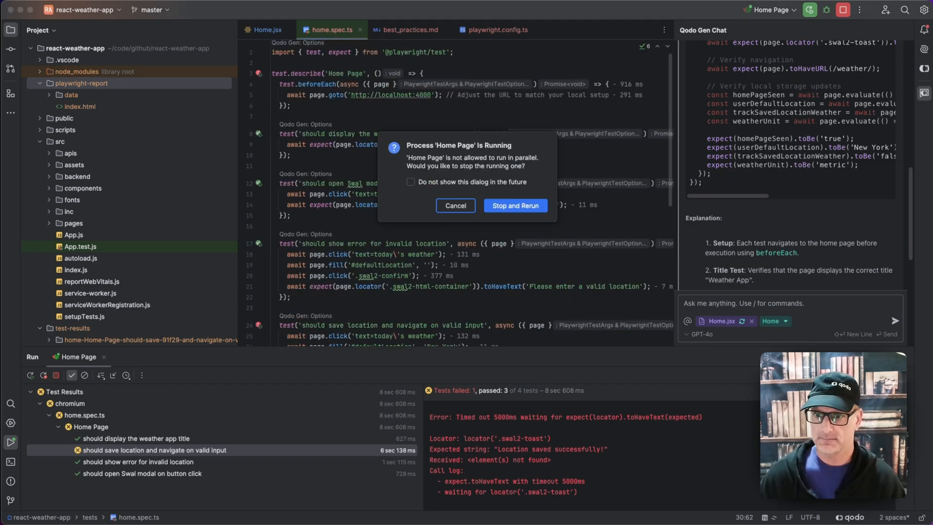
click(515, 205)
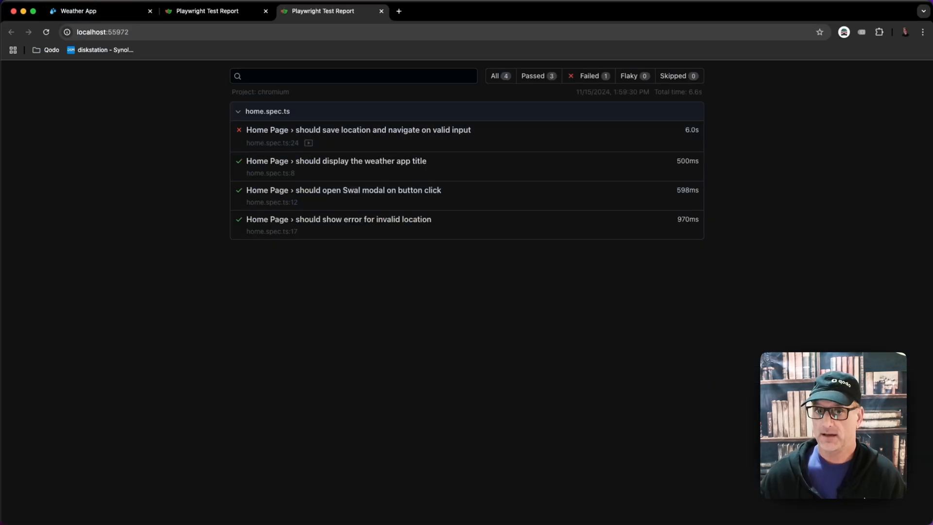
Step: Check the Chrome Playwright report: three Home tests pass, save-location fails
click(359, 130)
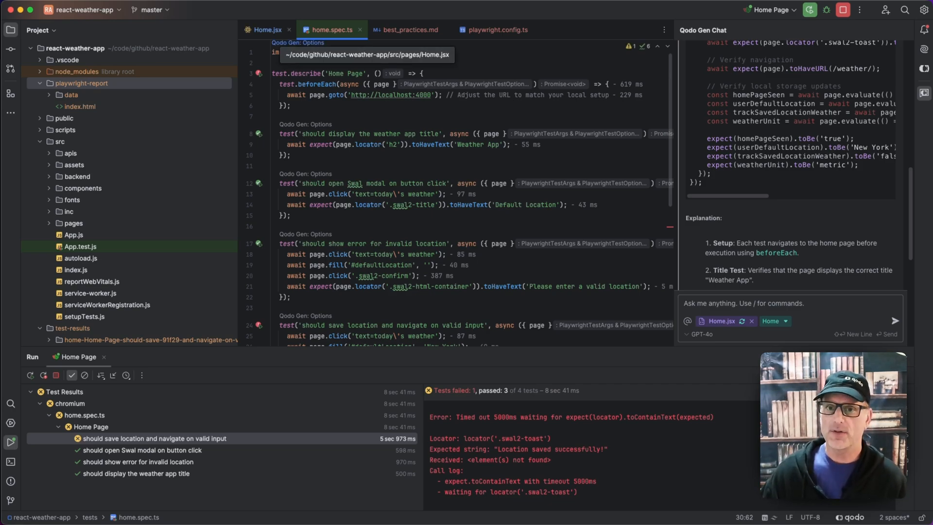
Step: Attach Home.jsx lines 46–60, the success Swal.fire block, to a new Qodo Gen chat
click(267, 29)
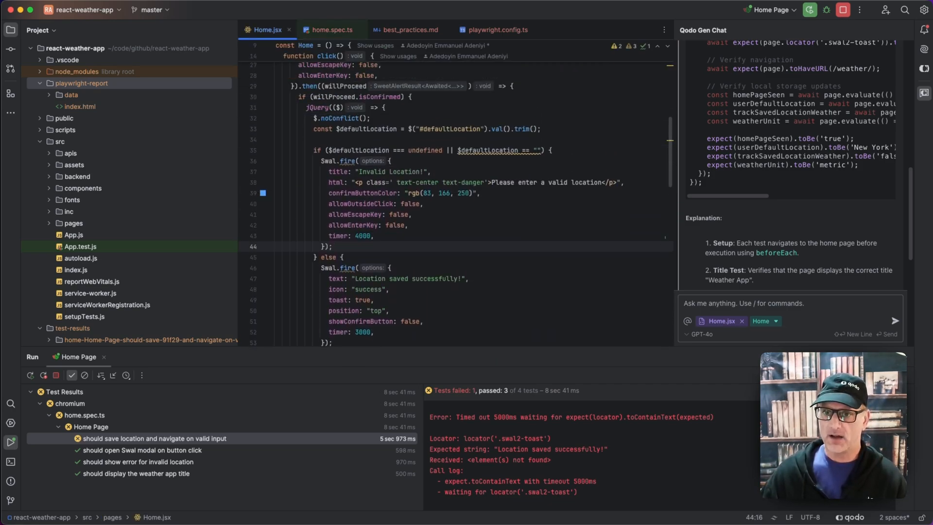
scroll(down, 3)
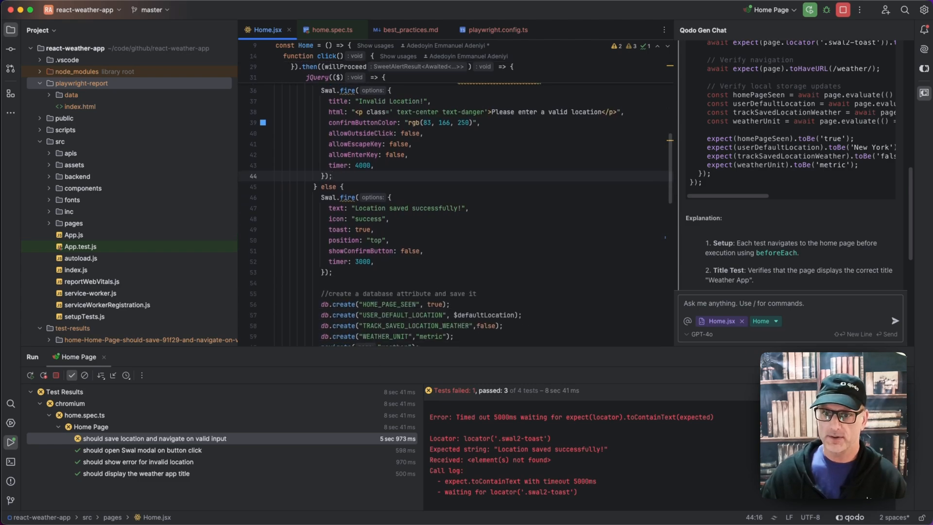
double_click(405, 208)
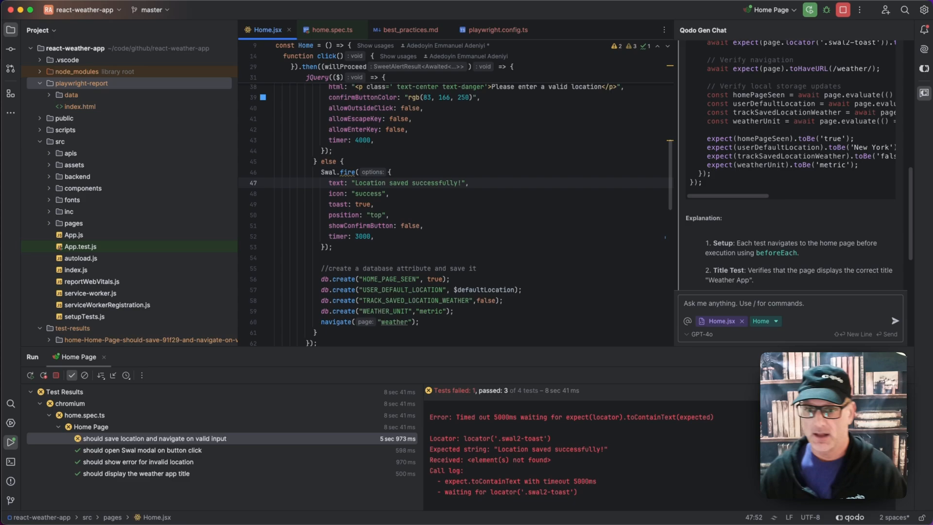
scroll(down, 3)
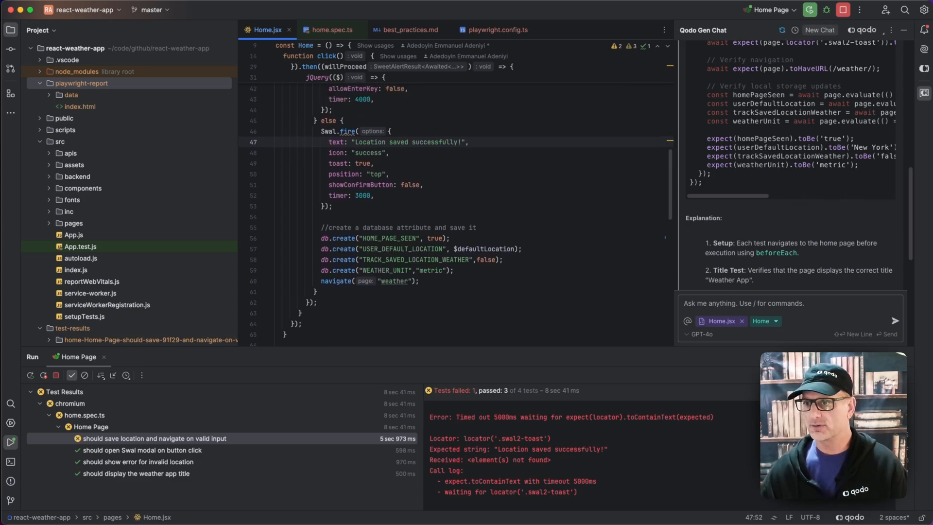
click(819, 29)
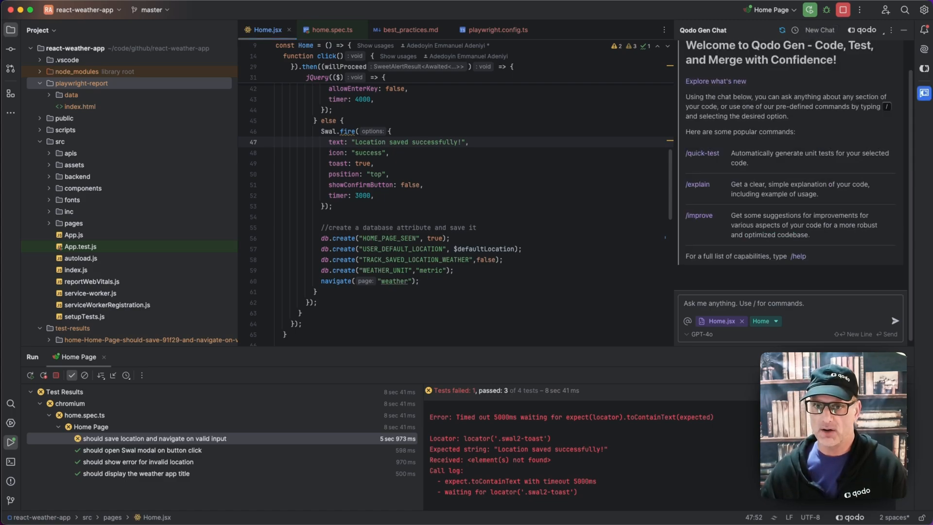
drag(323, 131, 316, 292)
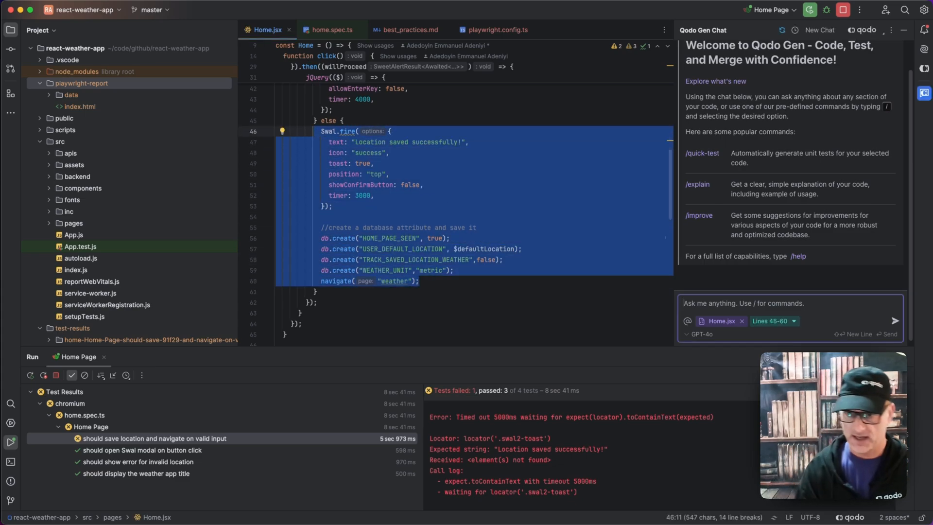
Step: Ask Qodo Gen to fix the popup that is not showing
text(fix)
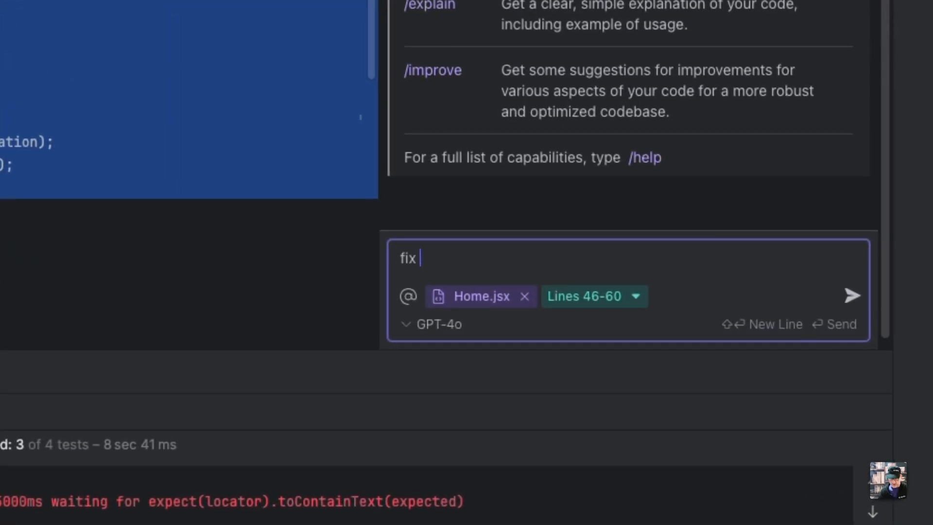
text(the bug popup)
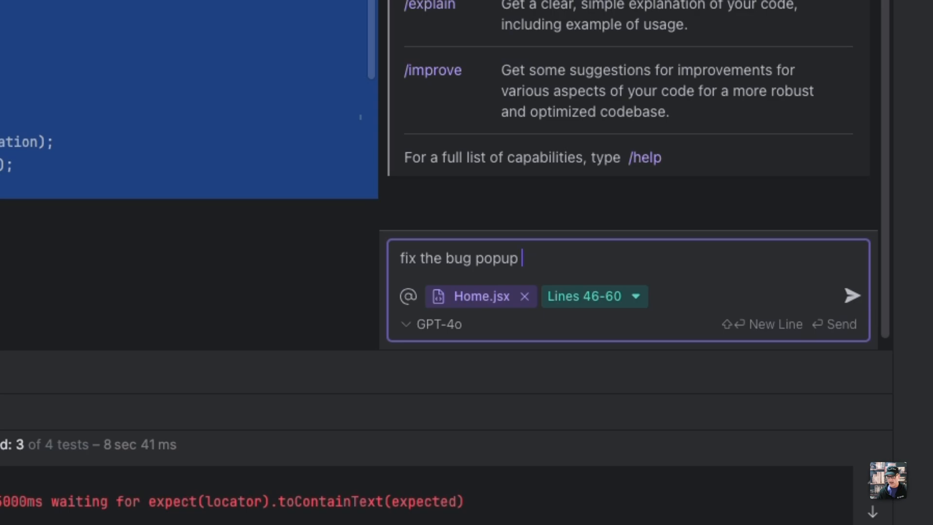
text(is not sho)
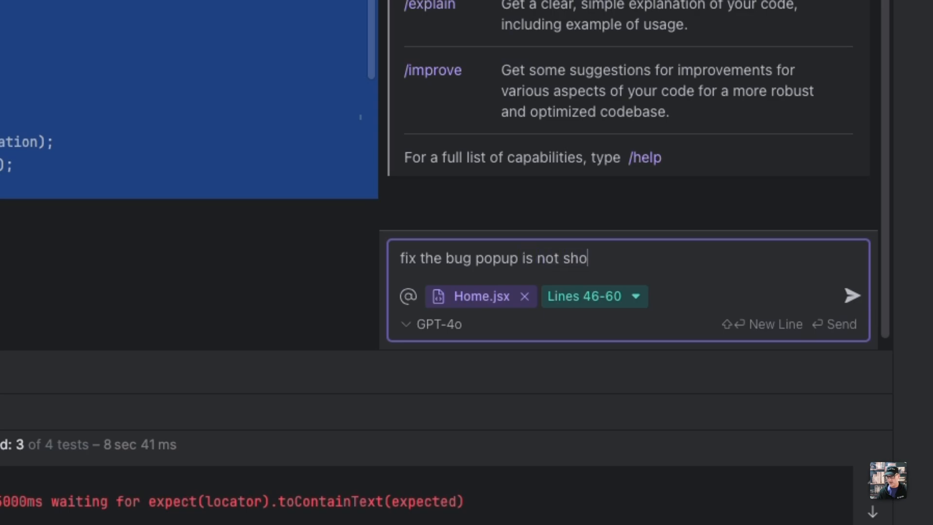
text(wing)
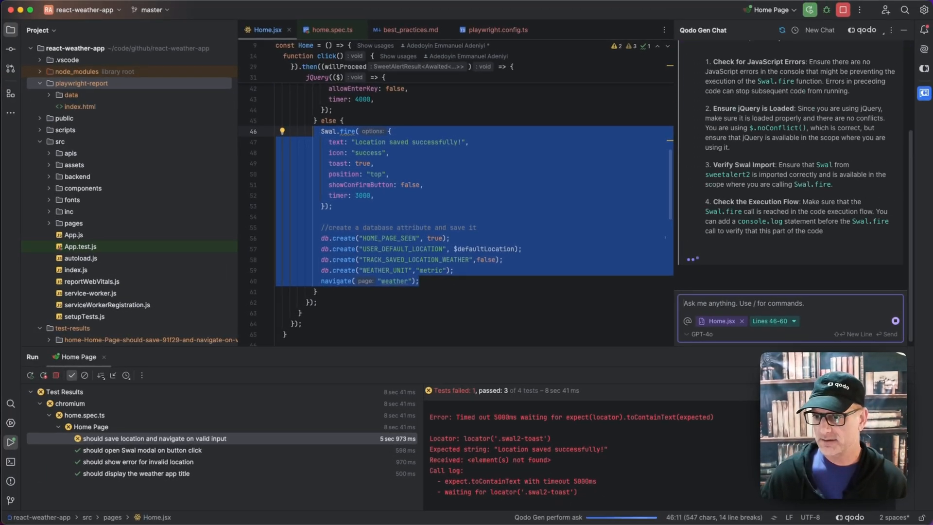
Step: Read Qodo Gen's advice to navigate only after the success toast displays
scroll(down, 3)
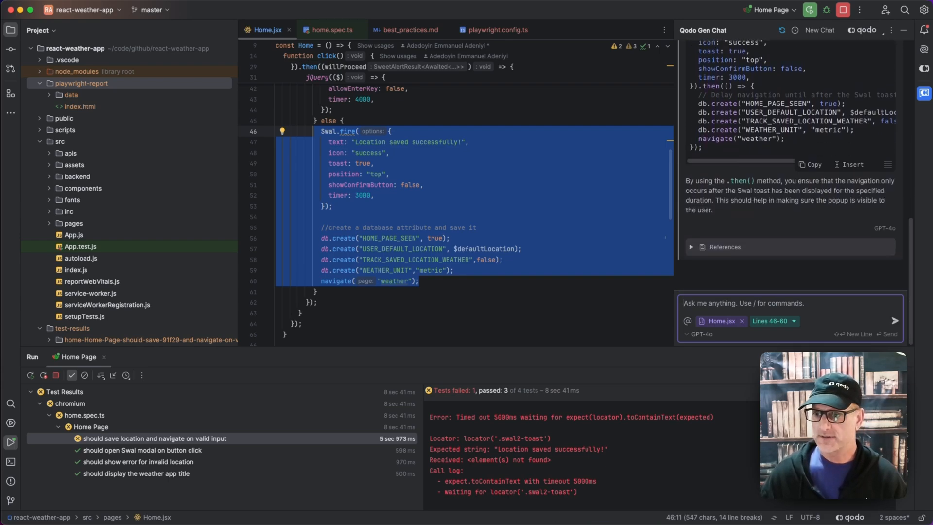
scroll(down, 3)
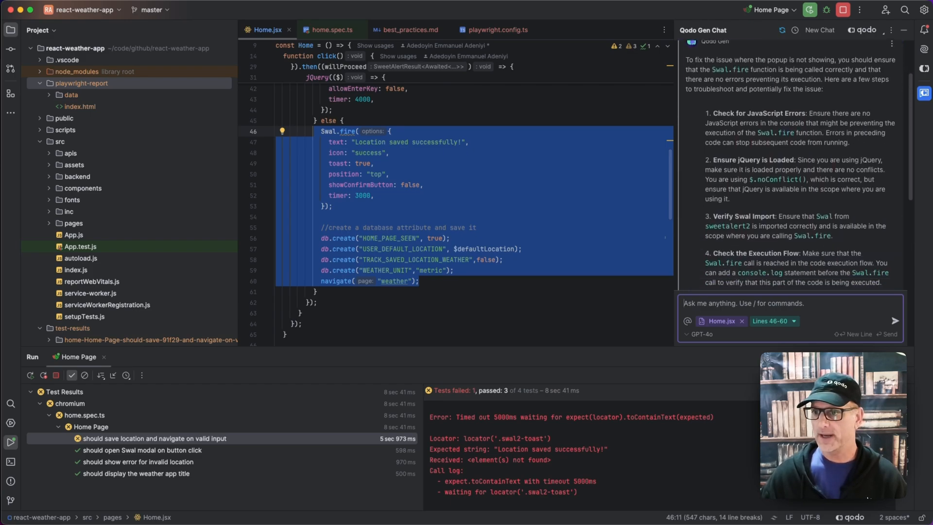
scroll(down, 3)
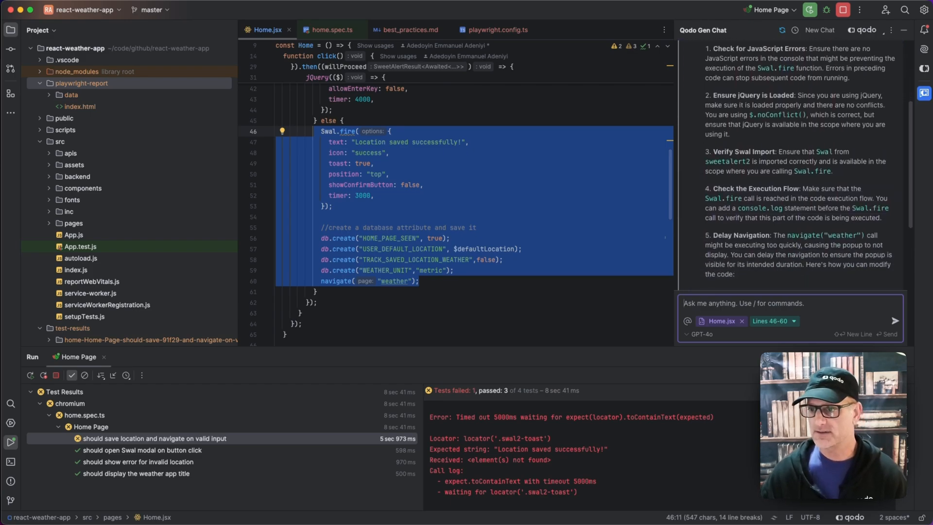
scroll(down, 3)
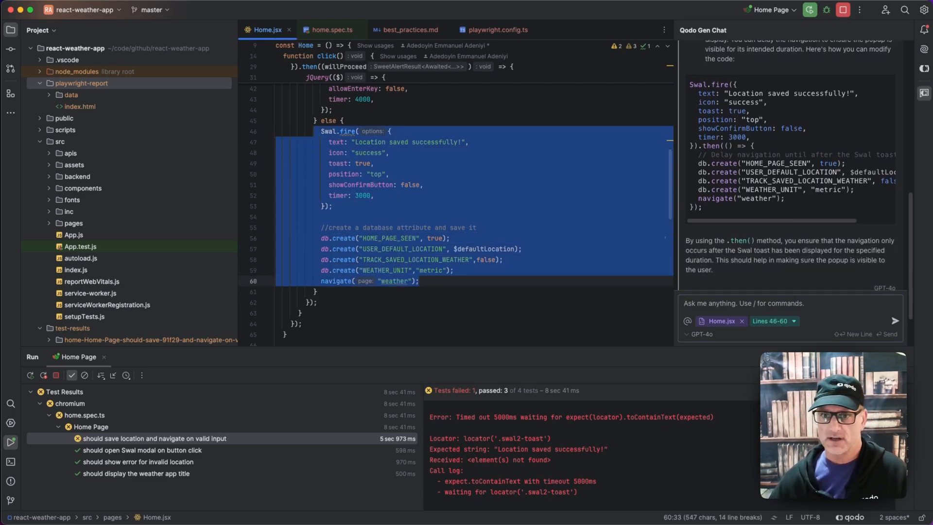
Step: Replace lines 46–60 with the .then() toast code and reformat the whole Home.jsx
key(Delete)
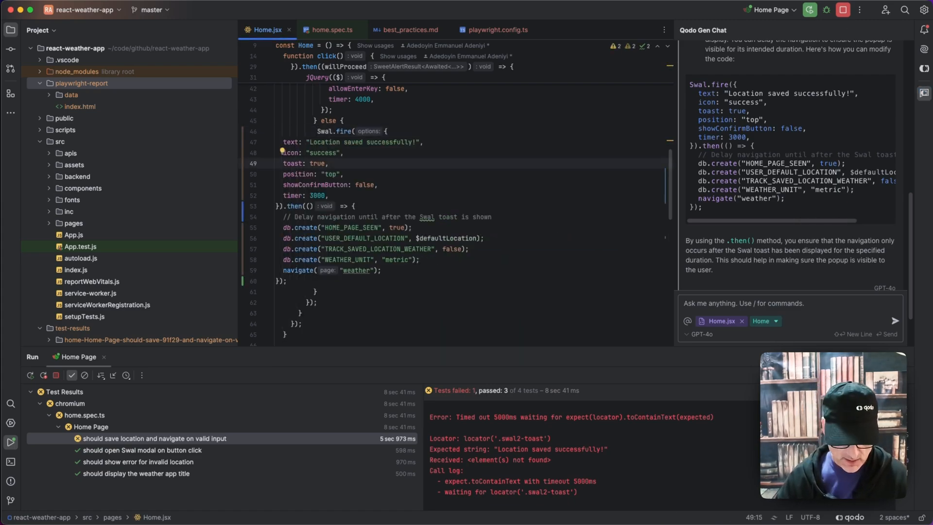
key(cmd+alt+l)
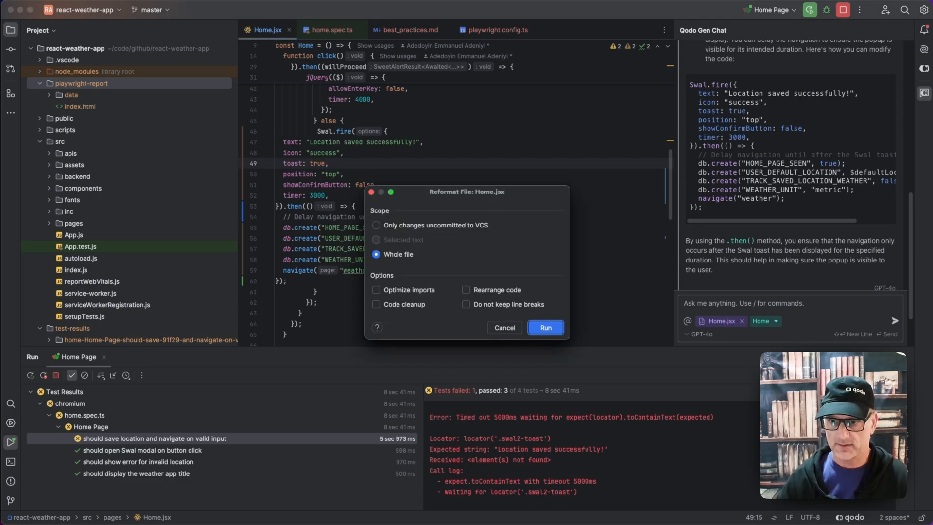
click(544, 327)
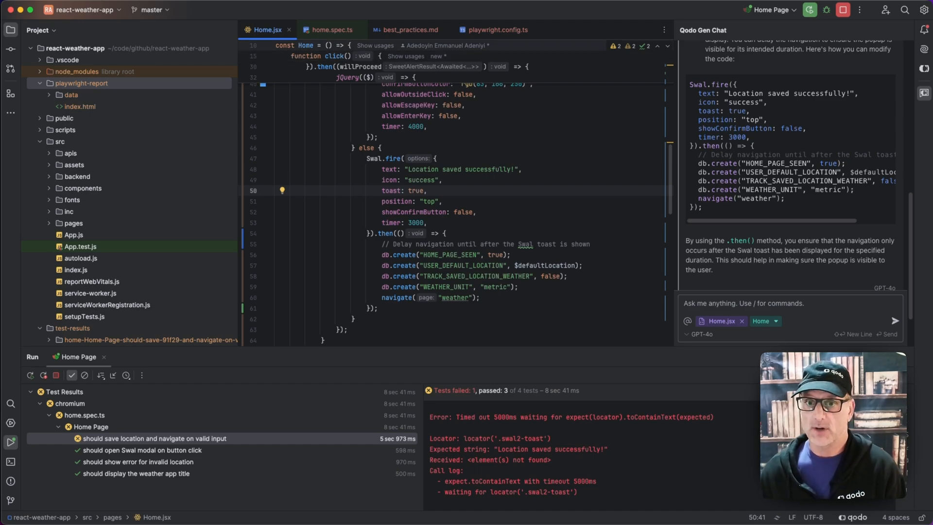
Step: Rerun the Home Page tests, confirm all four pass, and compare home.spec.ts with Home.jsx
click(331, 30)
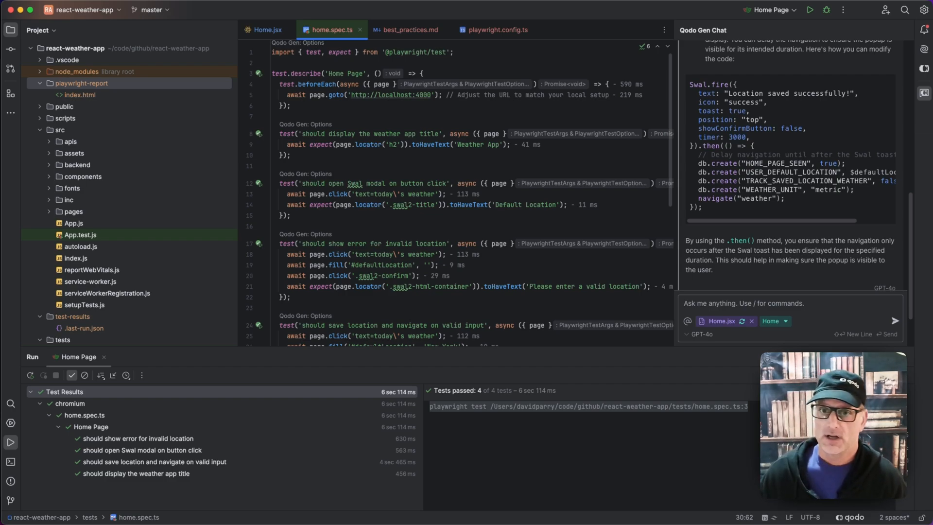
click(268, 30)
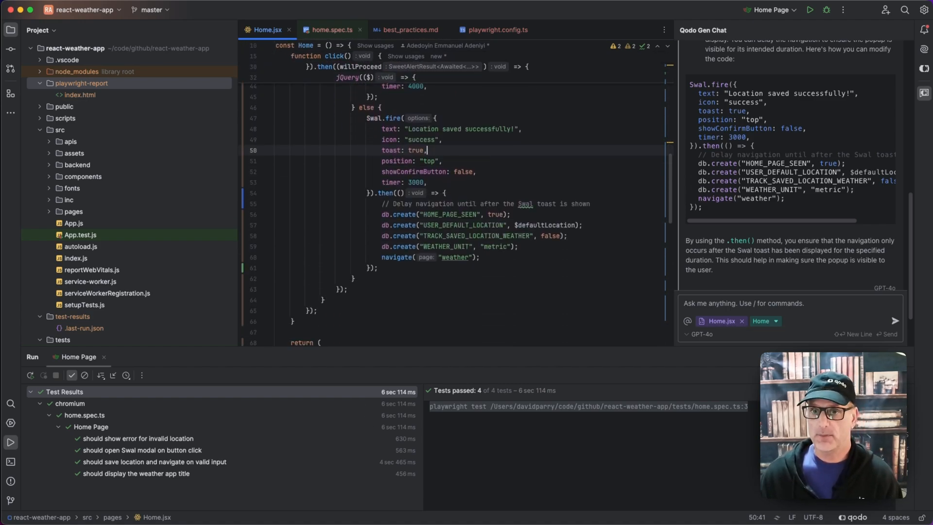
click(331, 29)
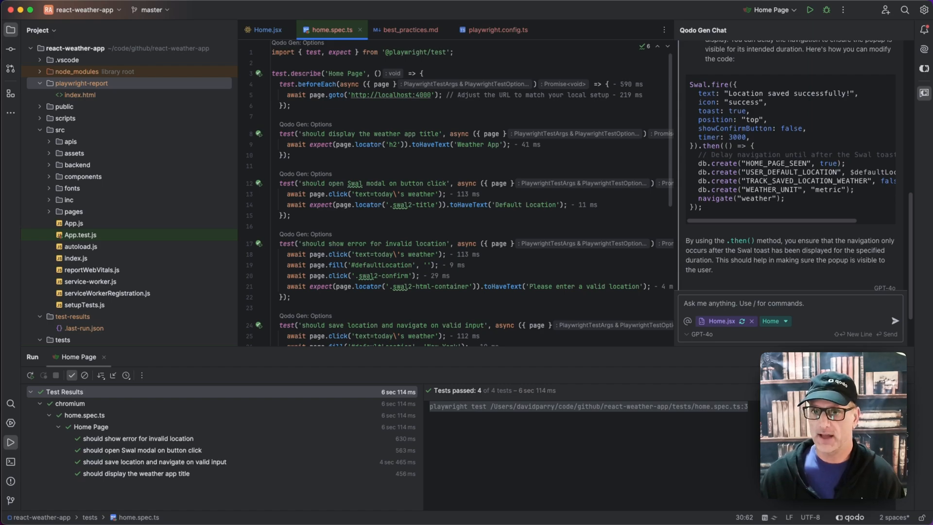
click(267, 30)
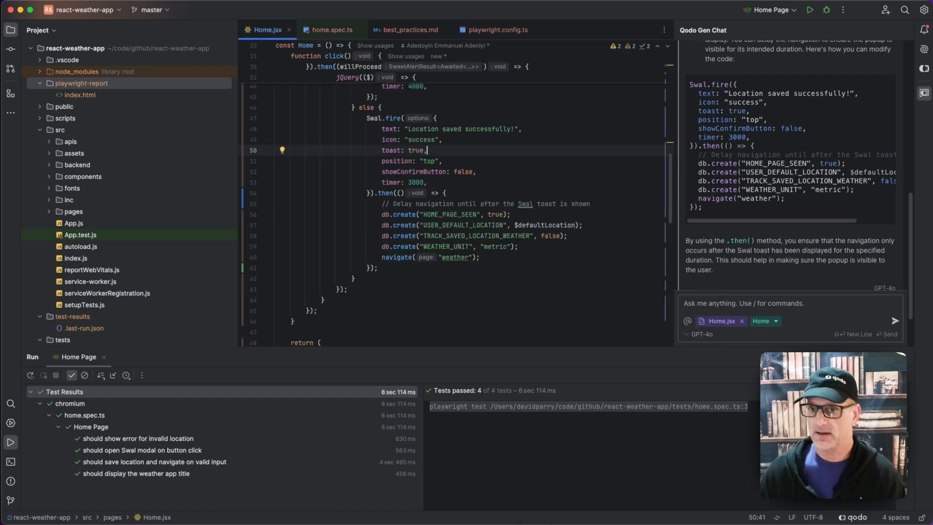